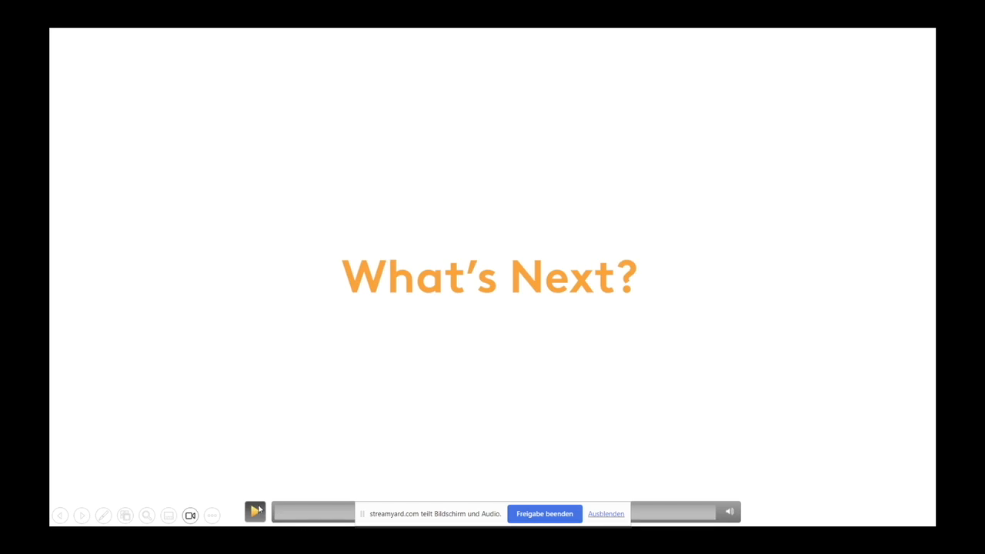
# Step: Advance the slideshow from the 'What's Next?' slide to the two-blue-lines slide
pyautogui.click(255, 511)
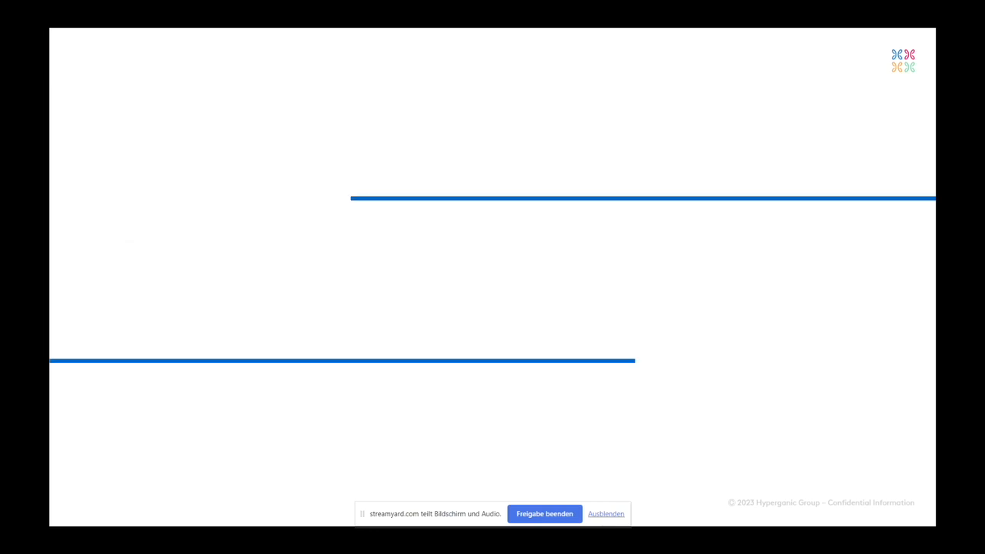
# Step: Let '...but this was not enough...' animate in full, then advance to the 'Simulate. Fast.' slide
pyautogui.write('...but this was not enough')
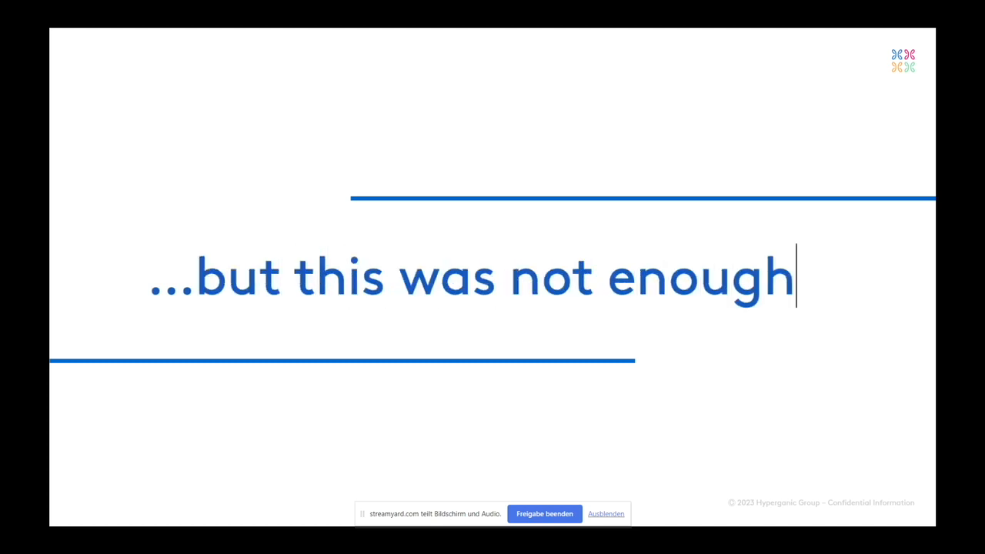
pyautogui.write('...')
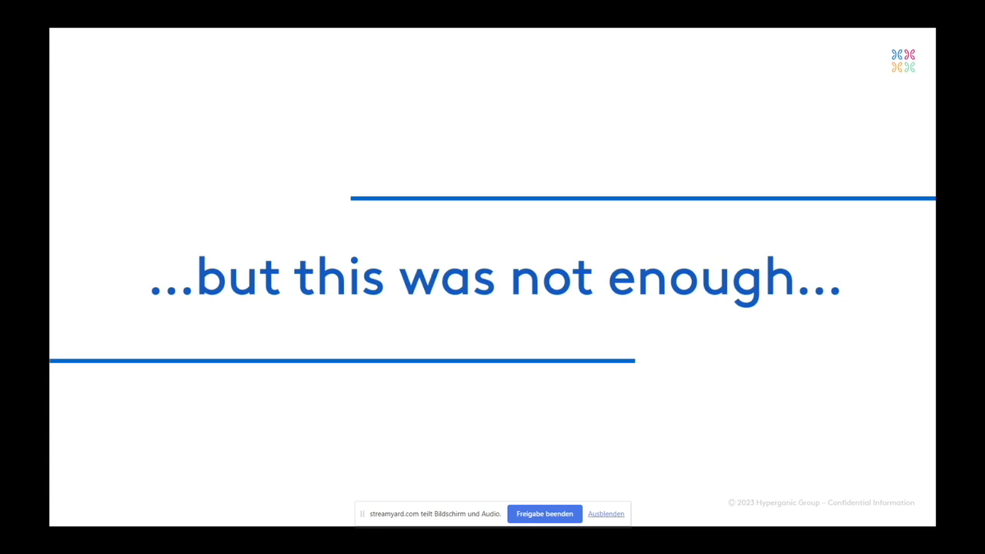
pyautogui.click(843, 277)
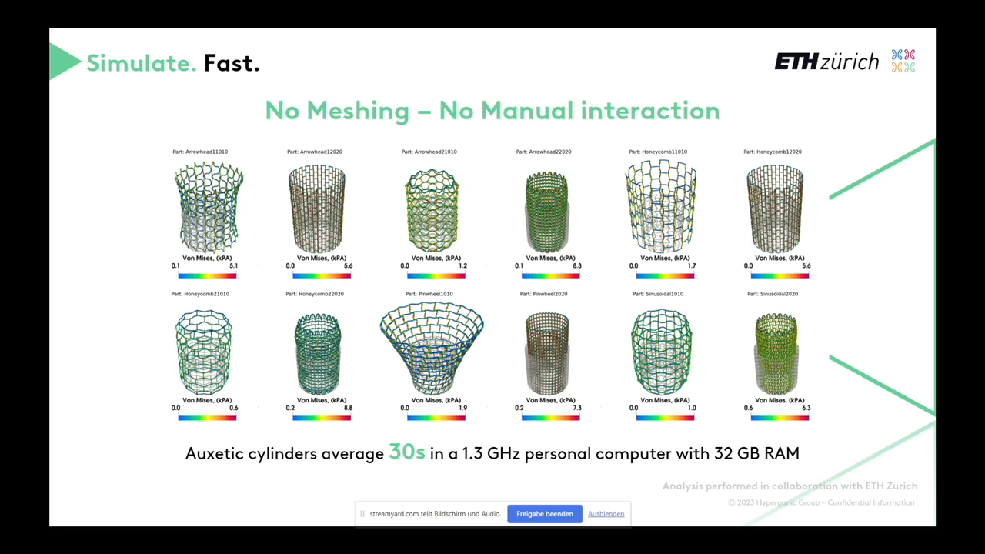
# Step: Advance through the 'Simulate. Accurate.' FEM comparison slide to the electro-magnetostatics slide
pyautogui.press('right')
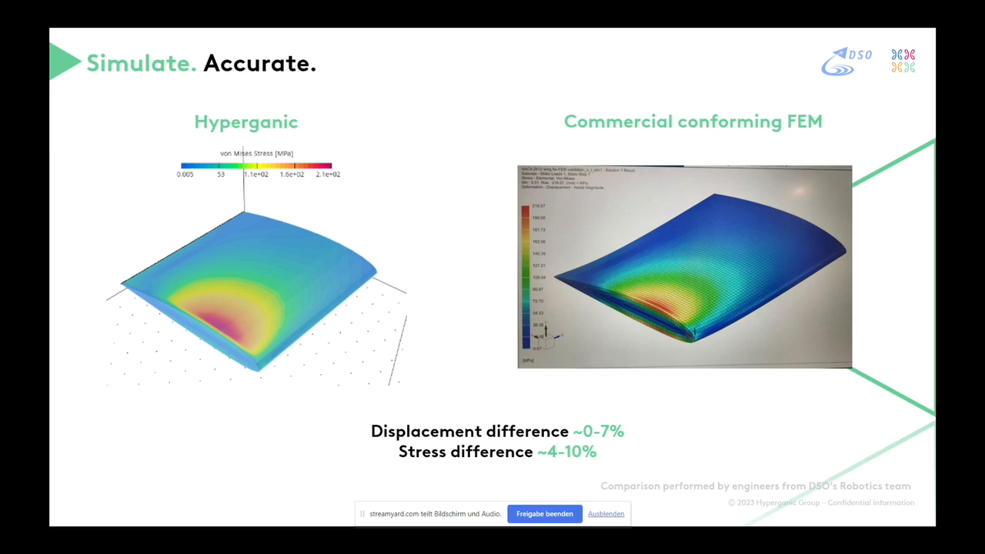
pyautogui.press('Right')
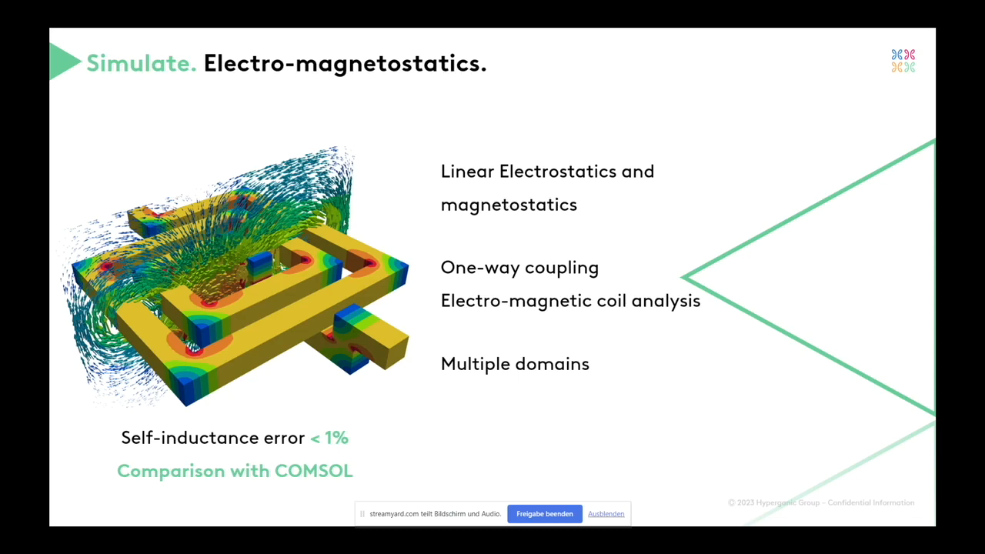
# Step: Advance from the electro-magnetostatics COMSOL comparison to the 'Simulate. CFD.' slide
pyautogui.press('Right')
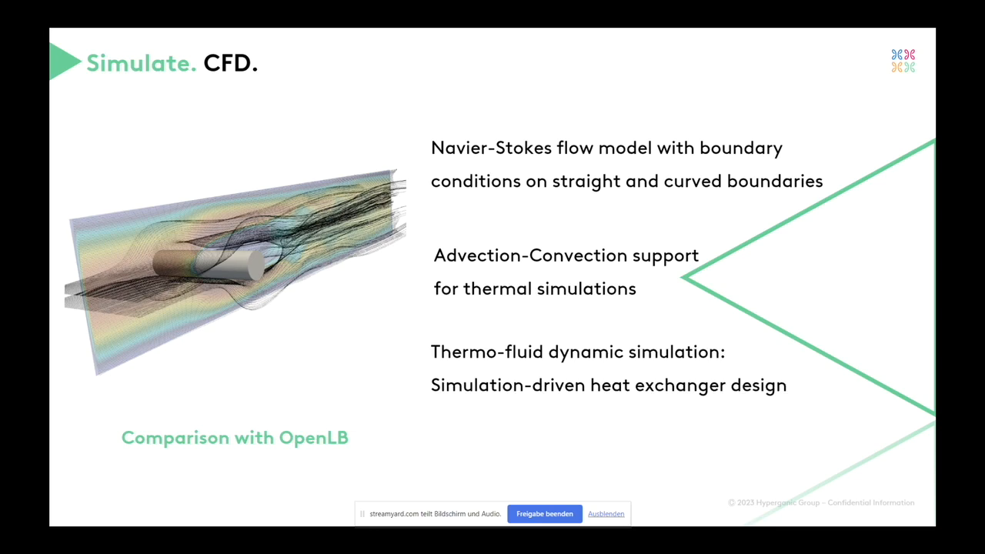
# Step: Advance from the CFD slide to the green-lined slide with animated text
pyautogui.press('right')
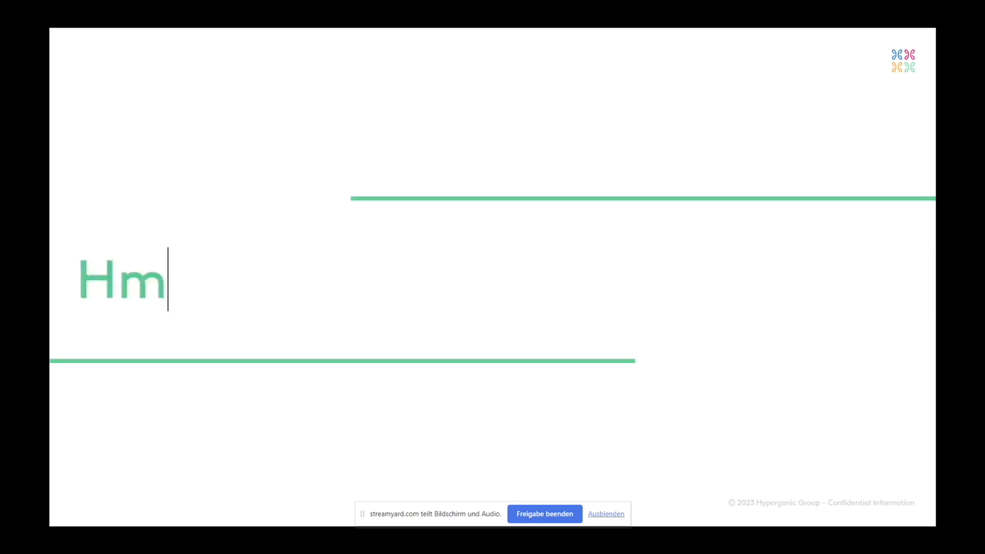
# Step: Let the green slide's line animate to read 'Hmm but this is'
pyautogui.write('m but this is')
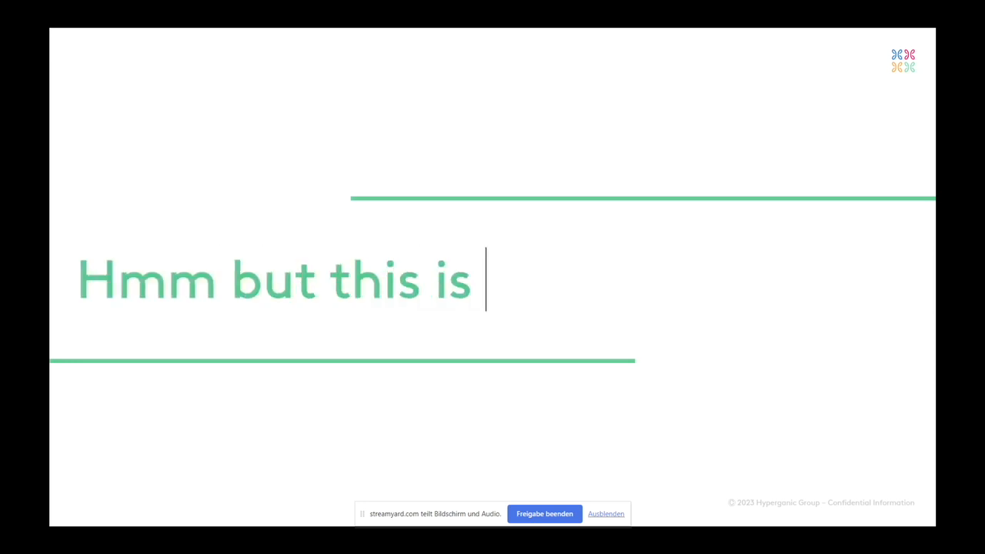
# Step: Let 'still not enough...' finish animating and move on to the orange 'Hmm...' slide
pyautogui.write('still not enough')
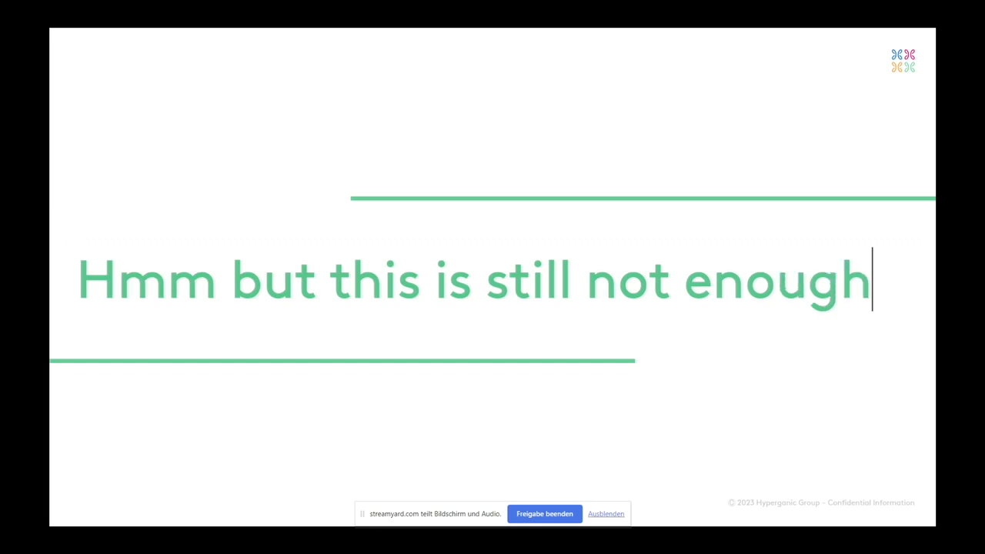
pyautogui.write('...')
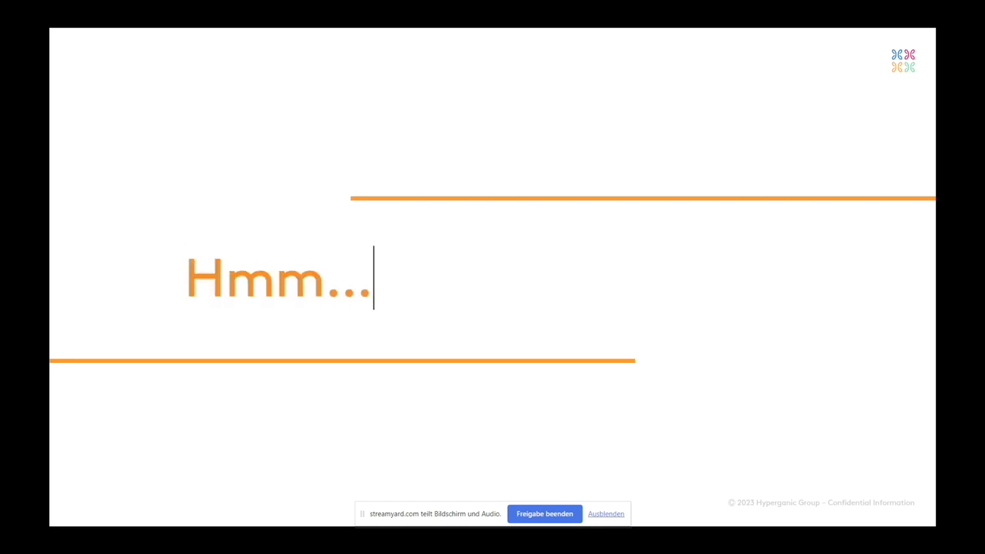
# Step: Let the orange slide's heading finish as 'Hmm... Still not enough!'
pyautogui.write('Still n')
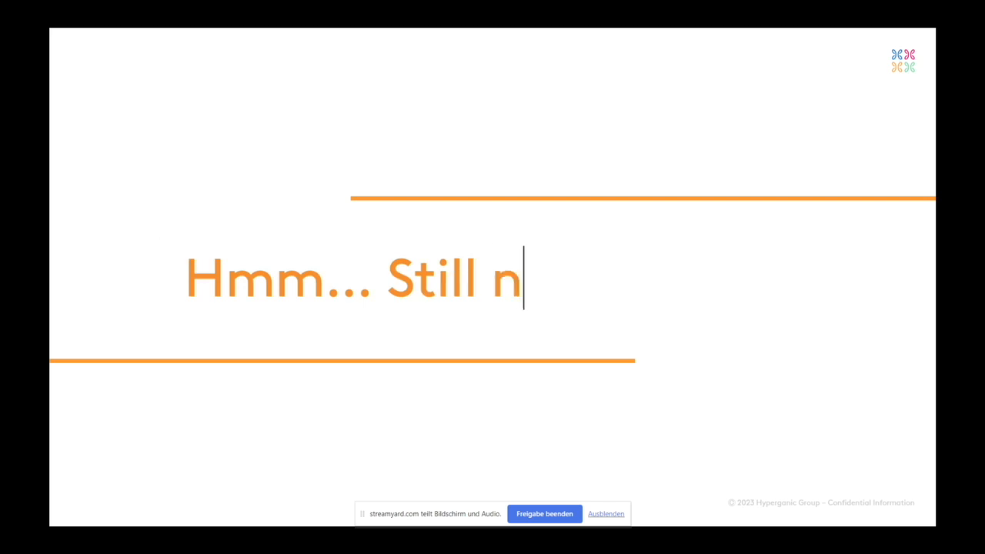
pyautogui.write('ot enough!')
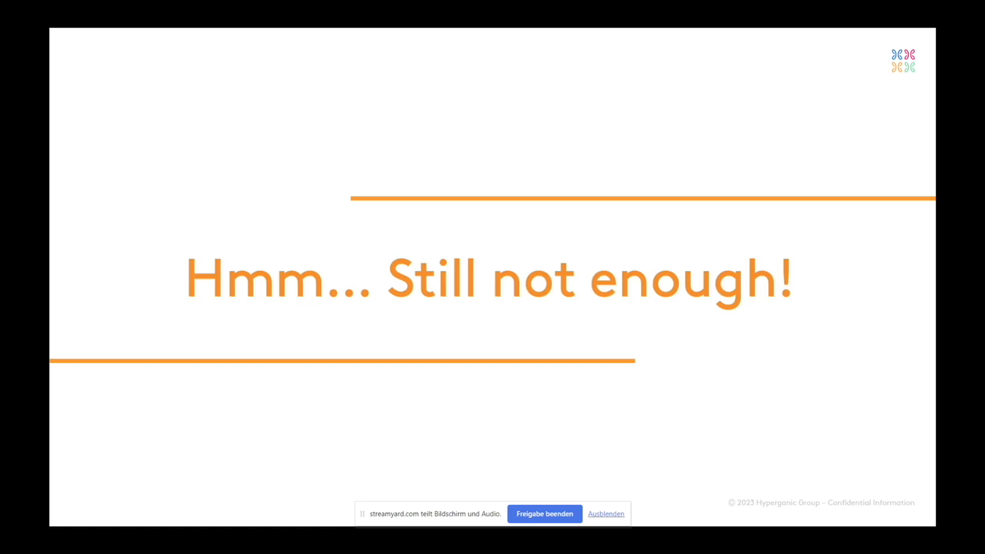
# Step: Advance to the 'Unveil Hyperganic.' slide holding the embedded demo video
pyautogui.press('Right')
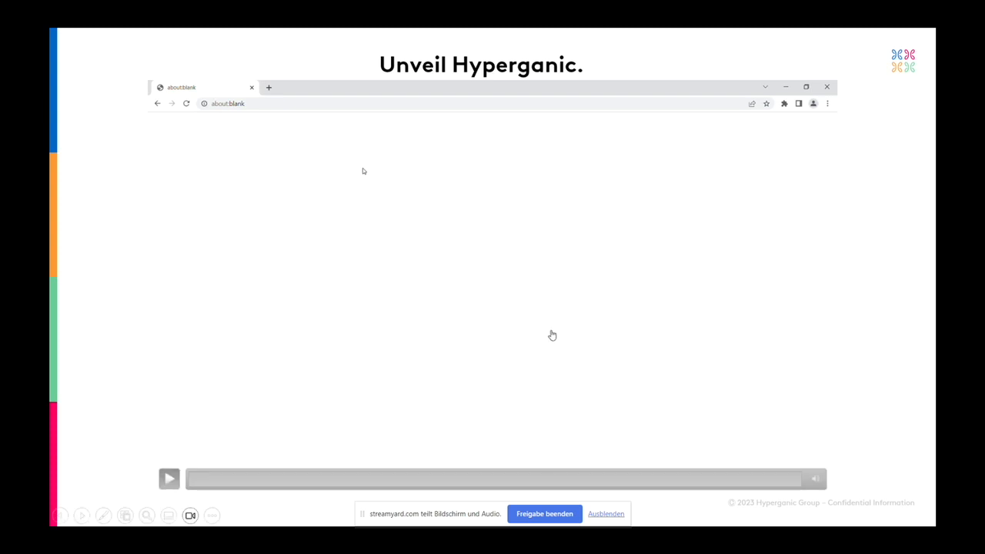
# Step: Play the demo and enter the Text-to-3D prompt: cylinder, outer radius 15mm, inner radius 7mm, height 20 mm
pyautogui.click(169, 477)
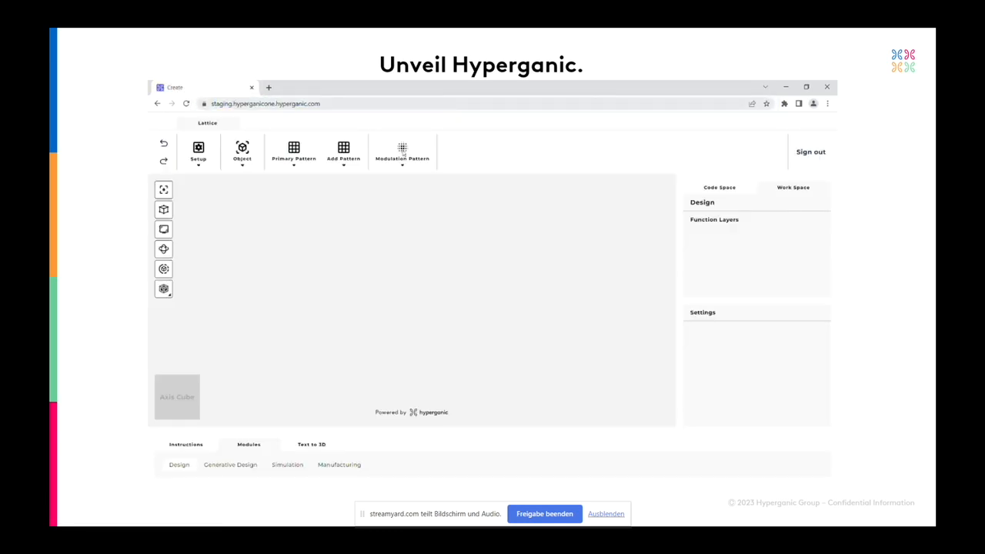
pyautogui.click(311, 443)
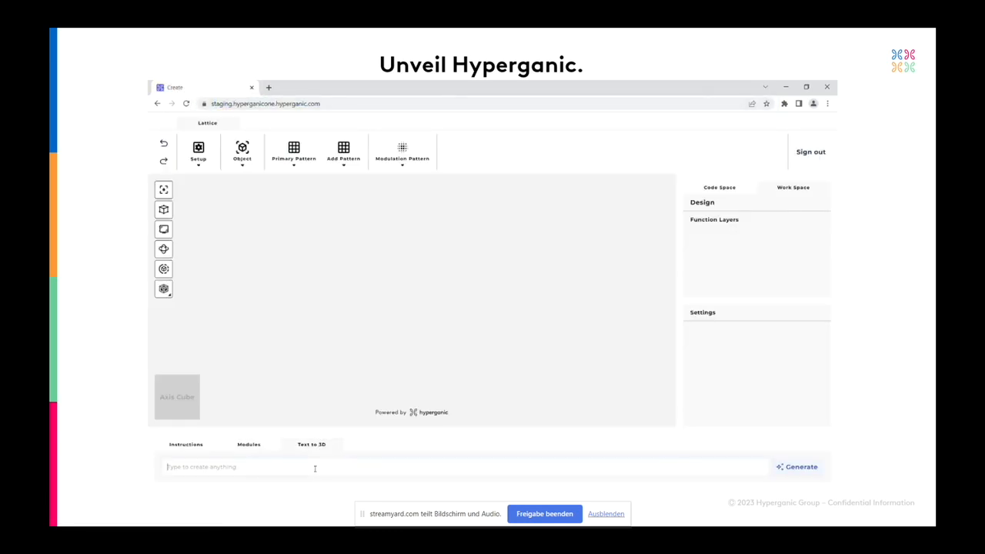
pyautogui.write('C')
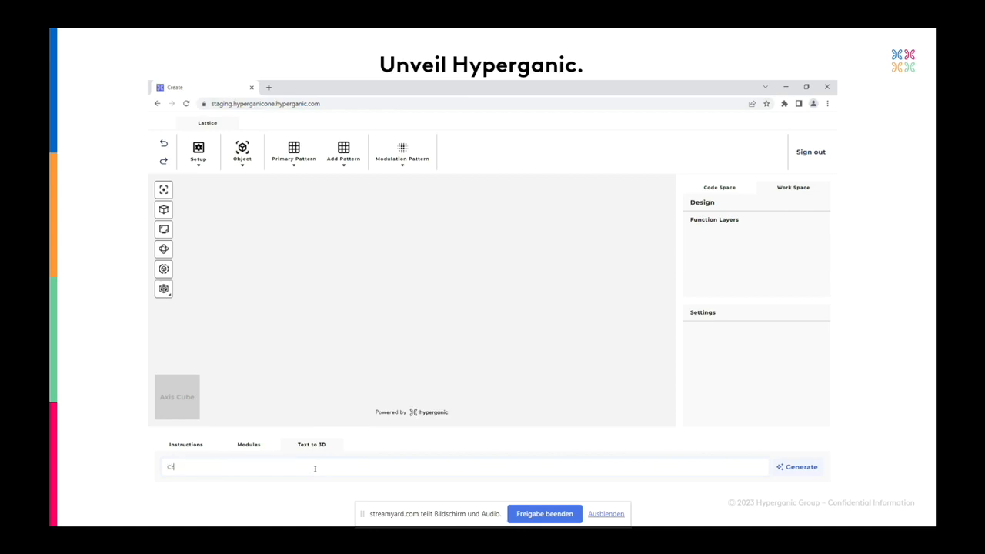
pyautogui.write('Create a cylinder with an')
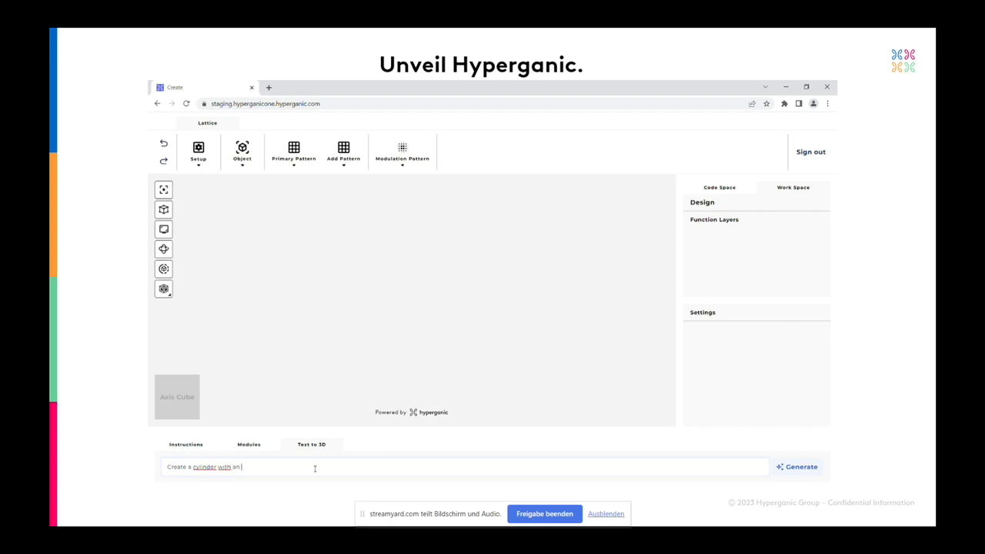
pyautogui.write('outer rdius')
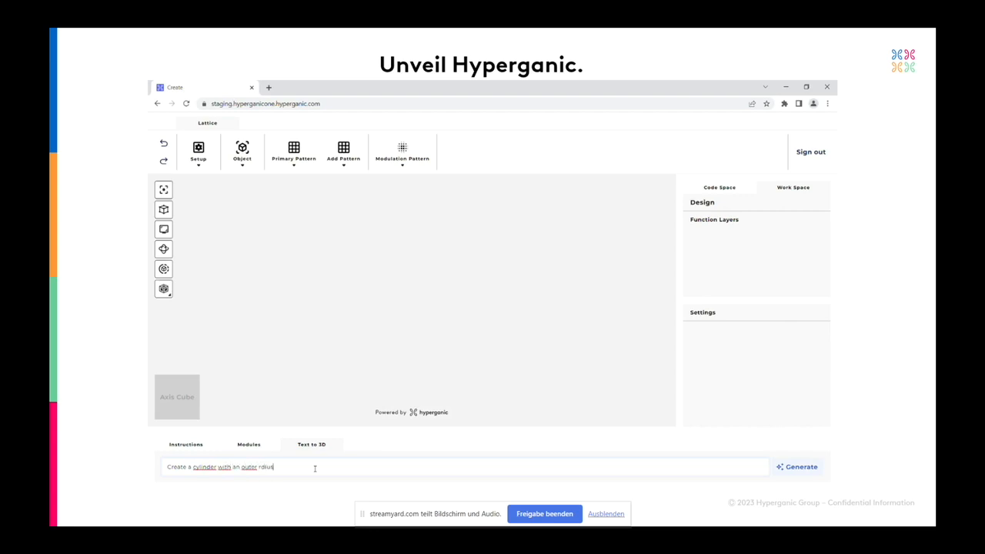
pyautogui.write('of')
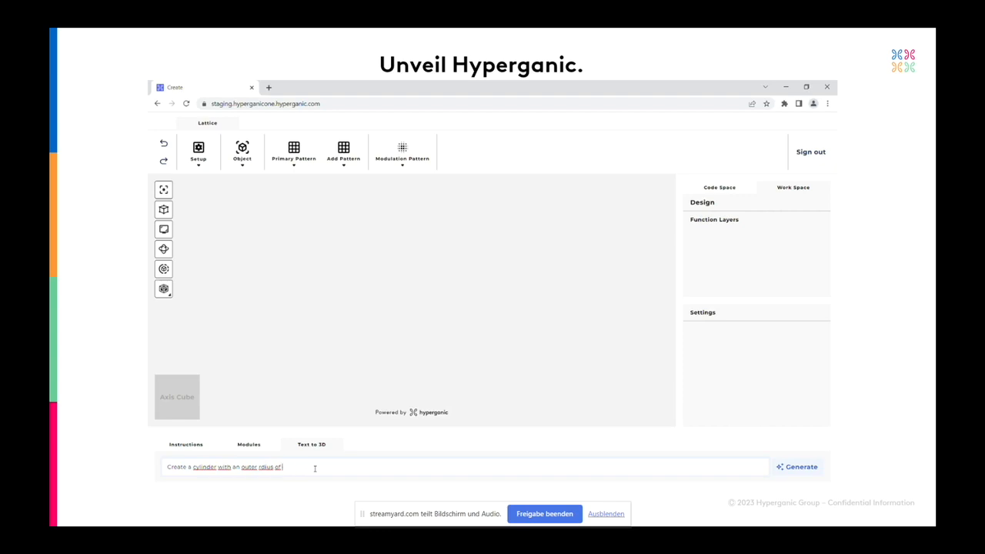
pyautogui.write('15mm, an')
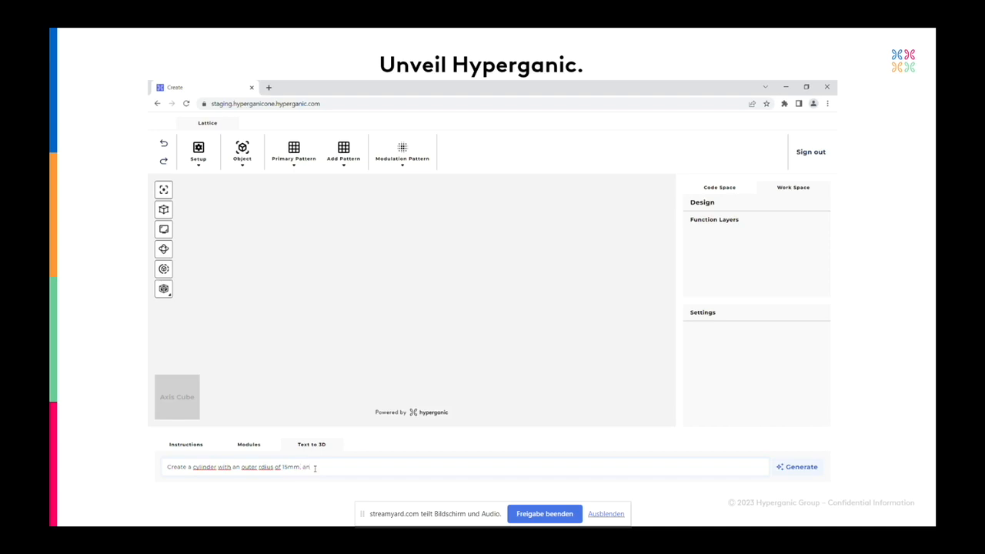
pyautogui.write('inner radius of')
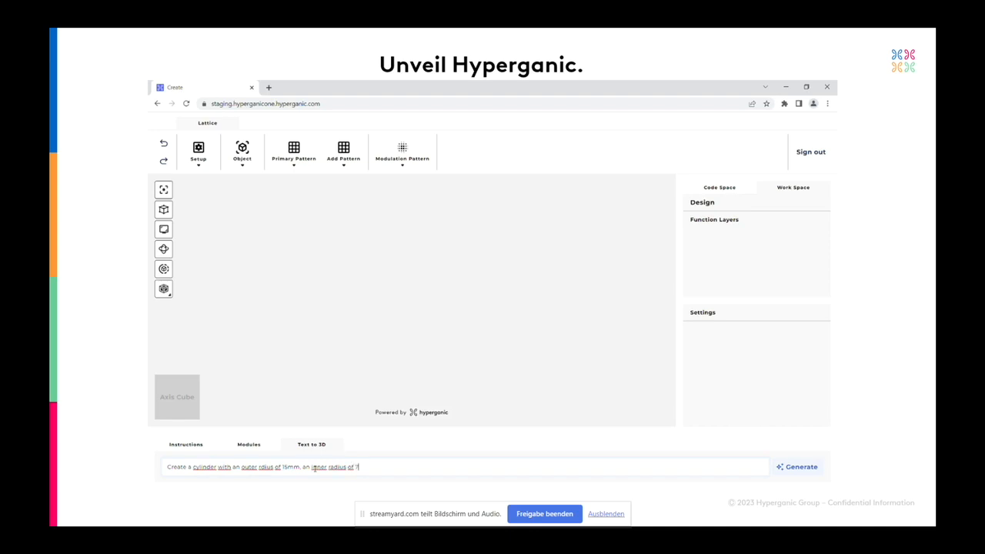
pyautogui.write('7mm.')
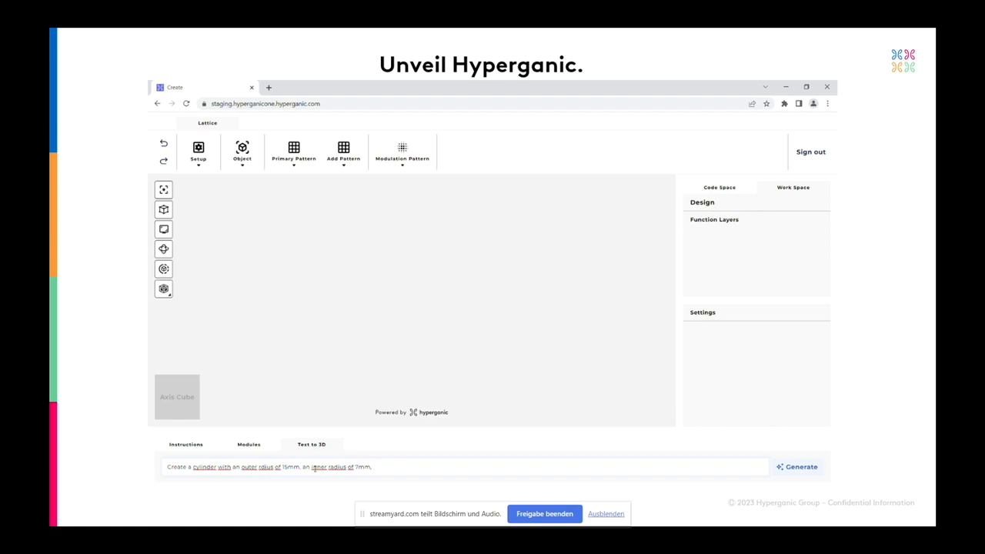
pyautogui.write('and a height of')
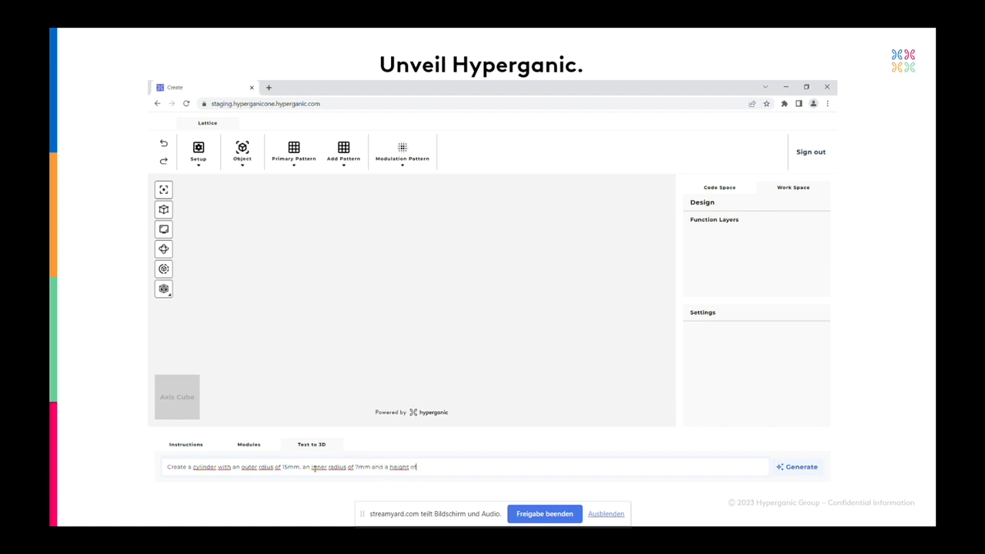
pyautogui.write('20 mm.')
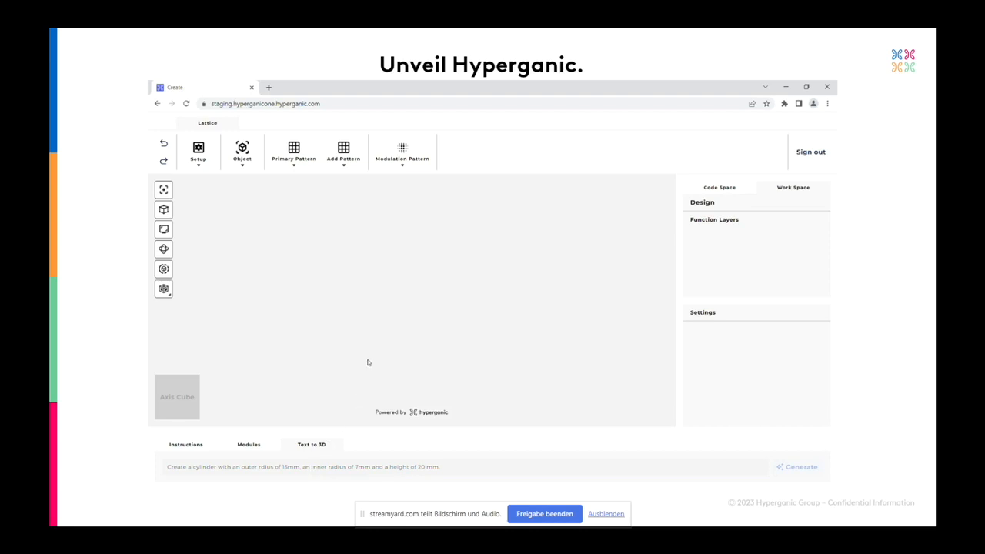
# Step: Generate the hollow cylinder from the written request and let it render
pyautogui.click(797, 466)
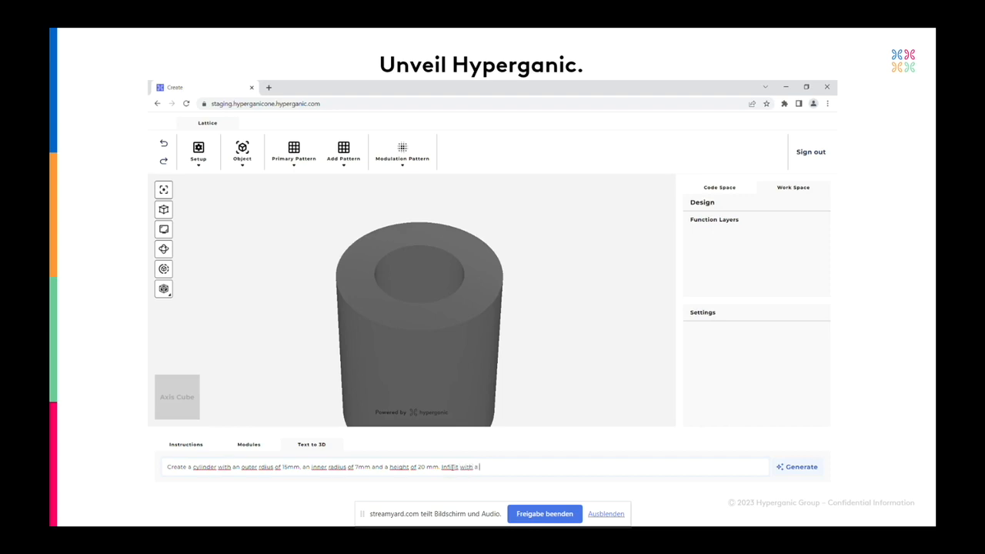
# Step: Extend the prompt with a Gyroid TPMS pattern, 5mm cells and a wall thickness of 0.1mm
pyautogui.write('Gyroid')
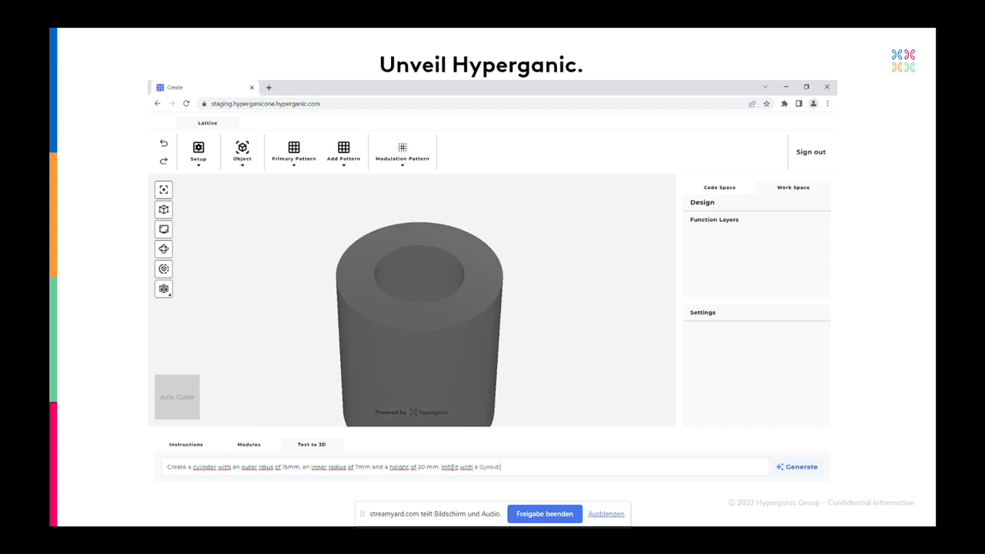
pyautogui.write('TPMS pattern')
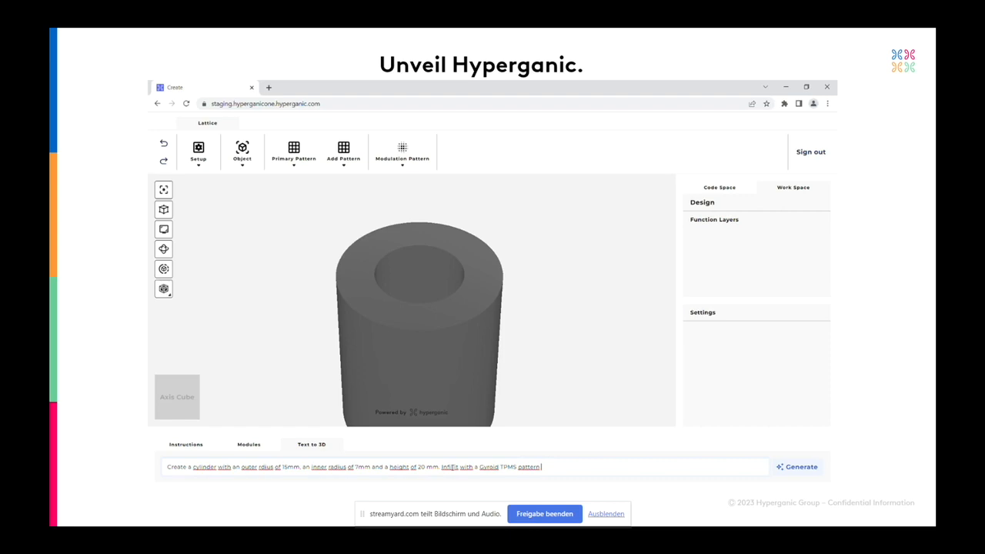
pyautogui.write('having a cell size of')
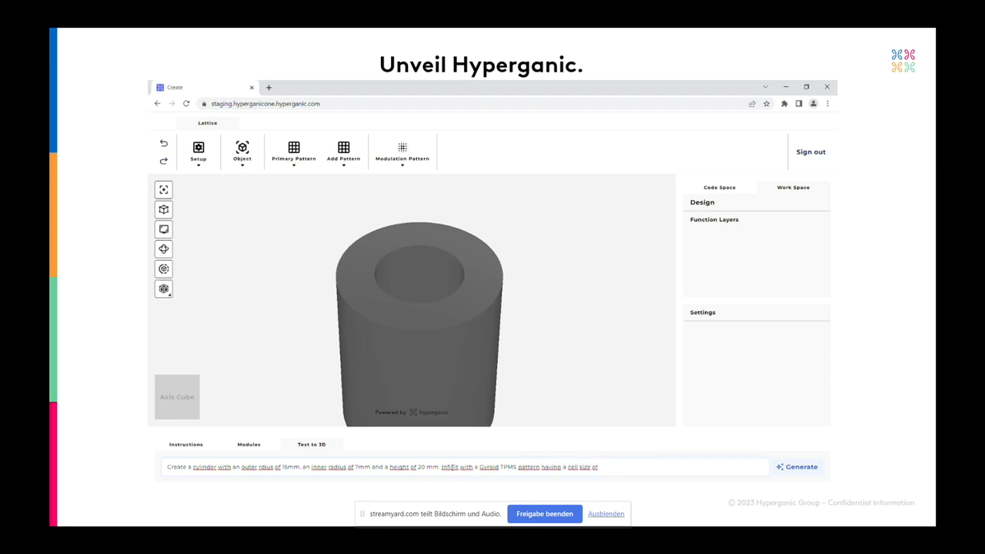
pyautogui.write('[5mm, 5mm, 5mm')
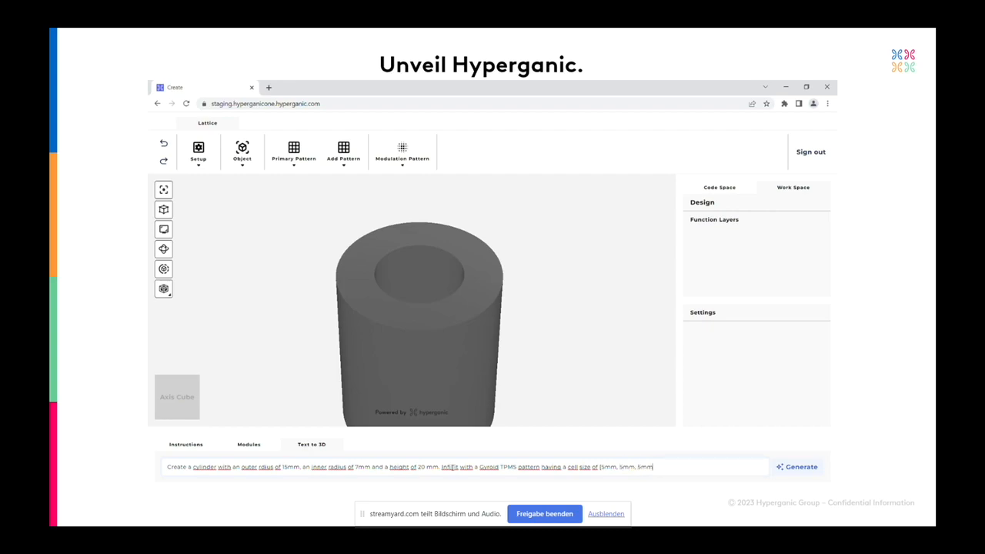
pyautogui.write('and a wall thickness')
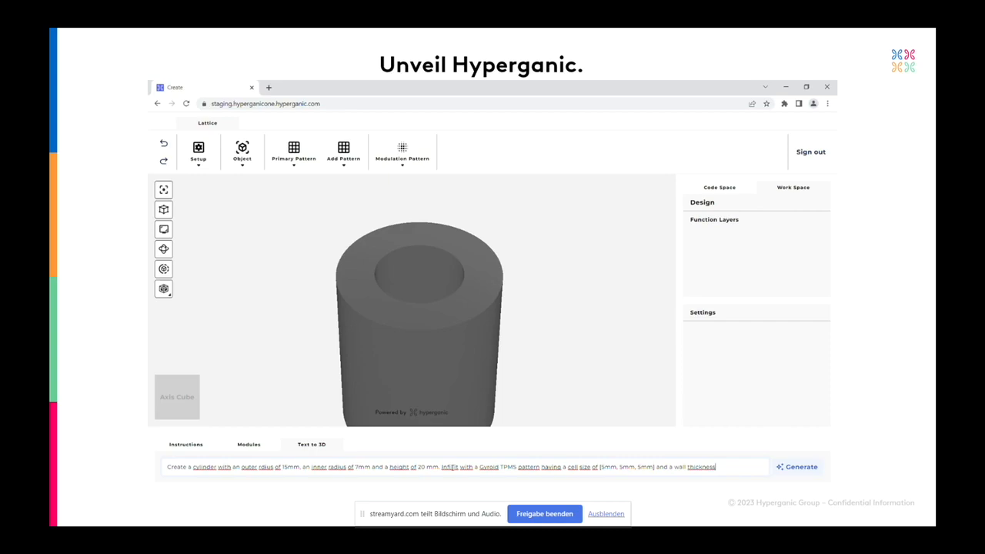
pyautogui.write('of 0.1')
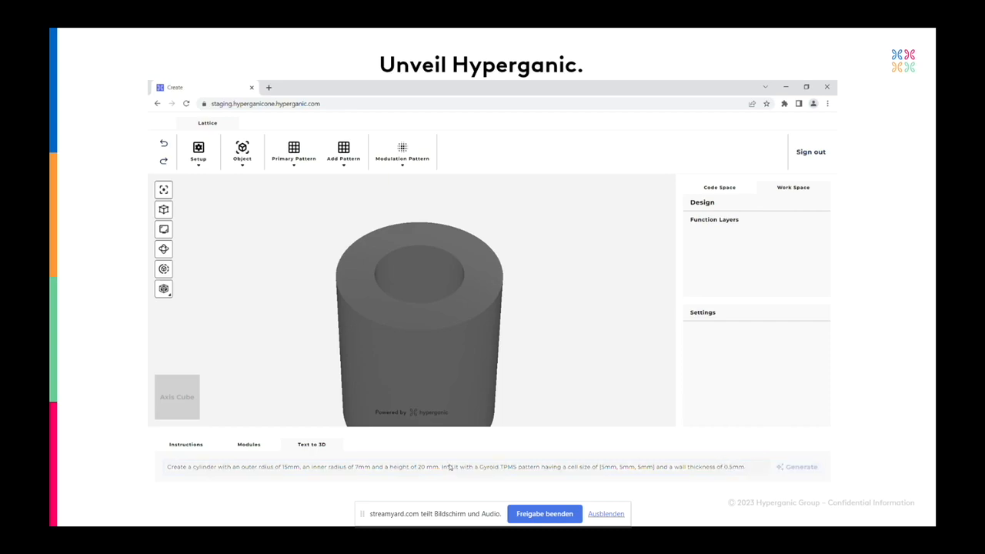
pyautogui.moveTo(314, 264)
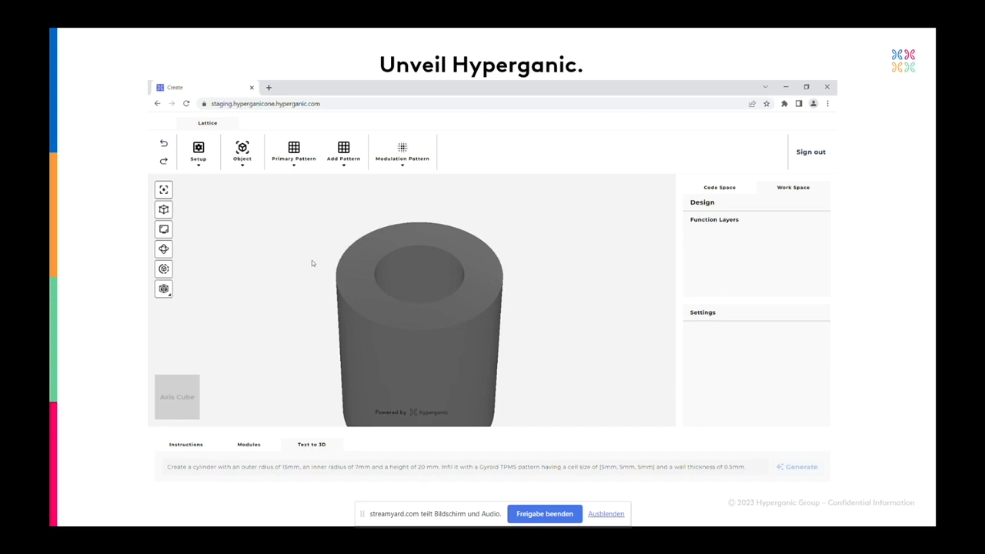
# Step: Regenerate the cylinder so it fills with the gyroid lattice from the updated prompt
pyautogui.click(797, 467)
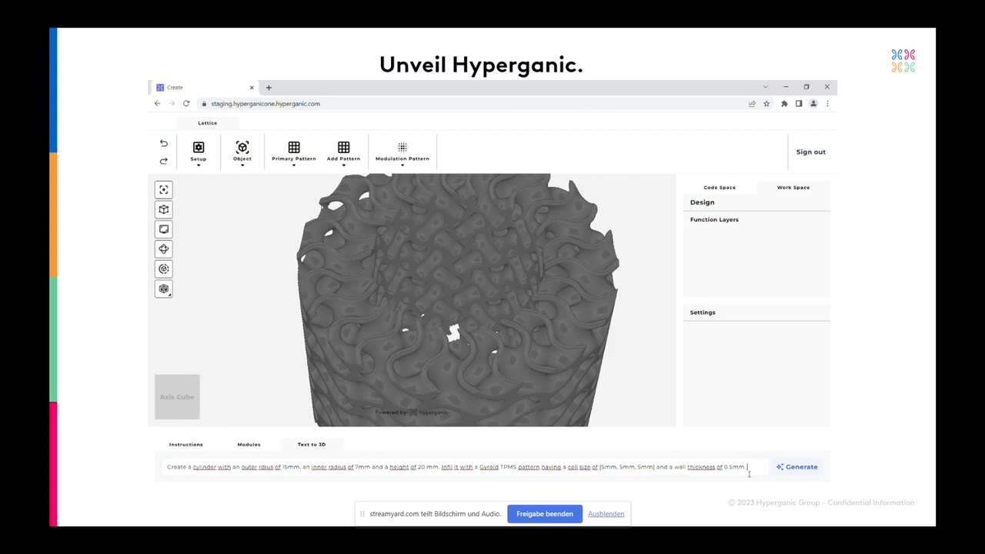
pyautogui.write('Transition')
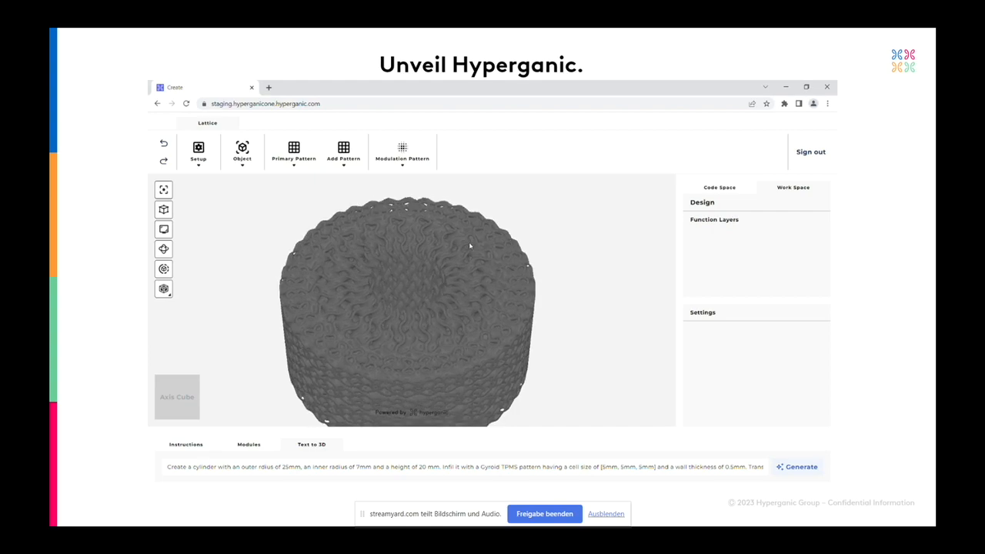
pyautogui.moveTo(817, 143)
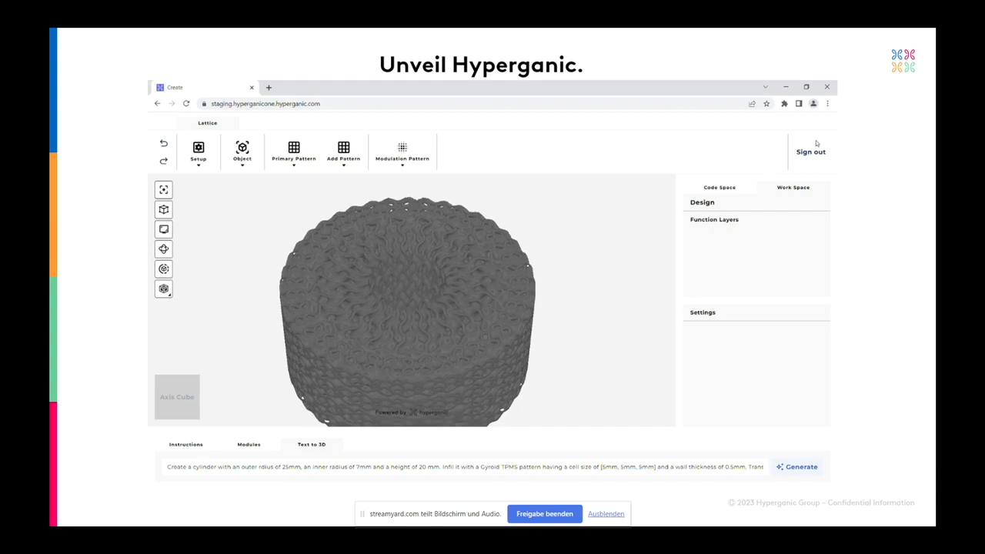